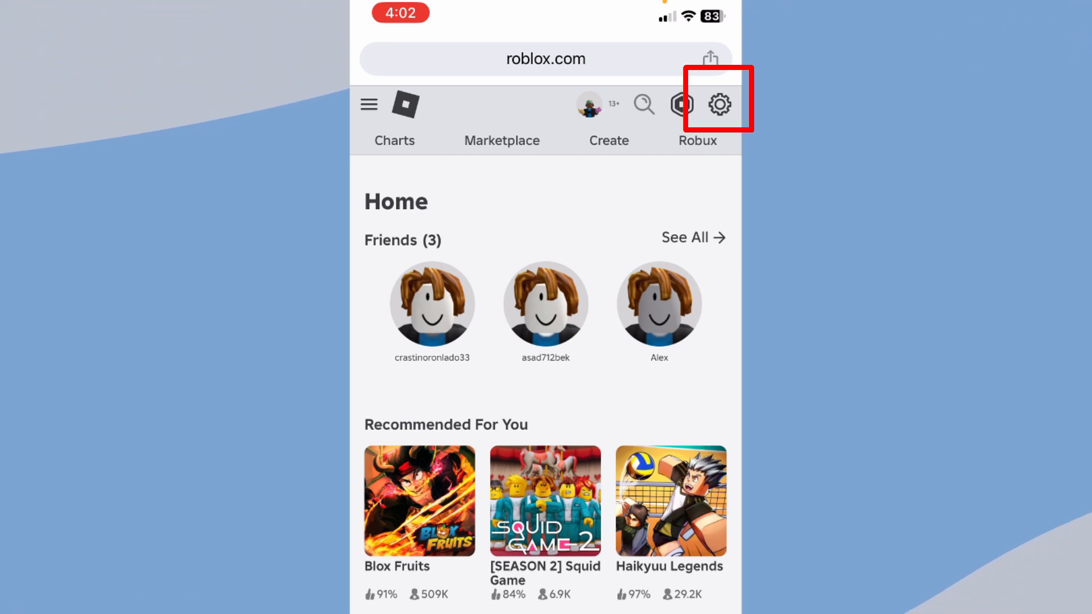
Reach the Help & Safety centre from the home page's settings menu.
click(721, 105)
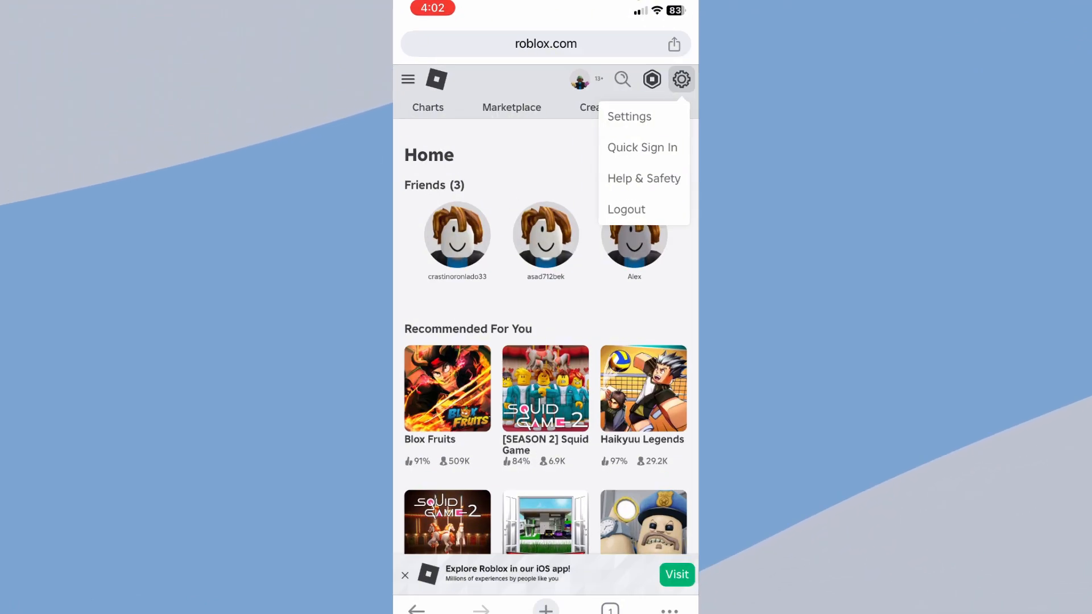
click(643, 179)
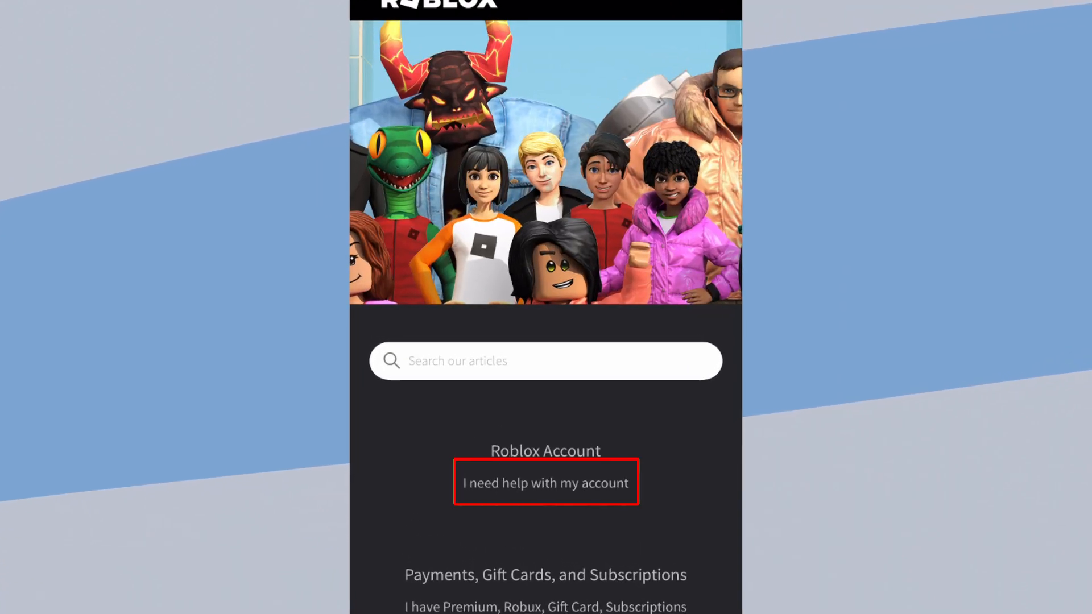
Open 'How do I change my password?' under account help and scroll to its contact-support link.
click(546, 483)
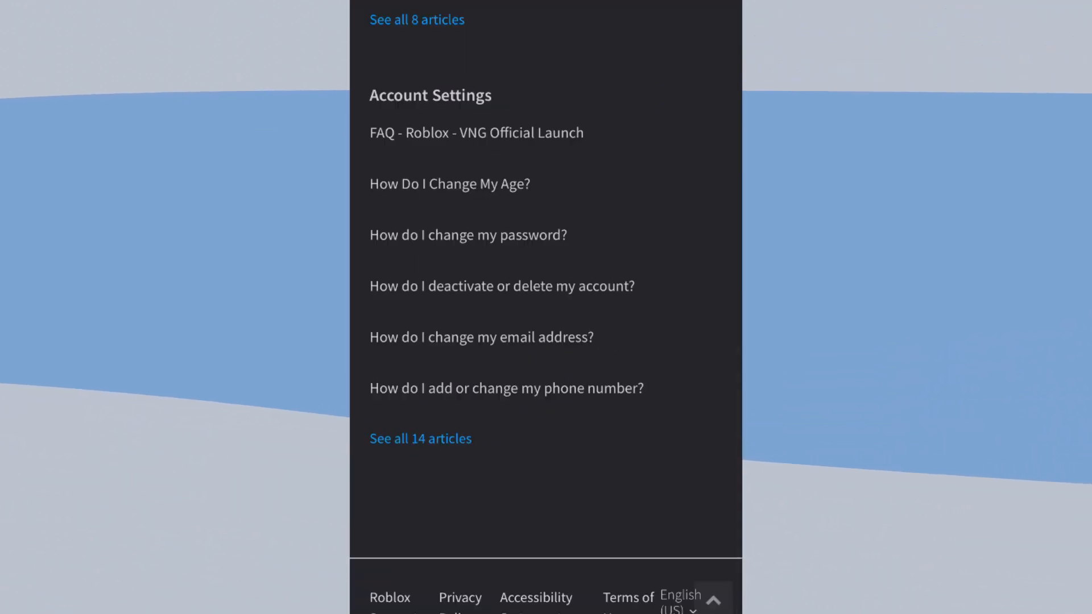
click(468, 234)
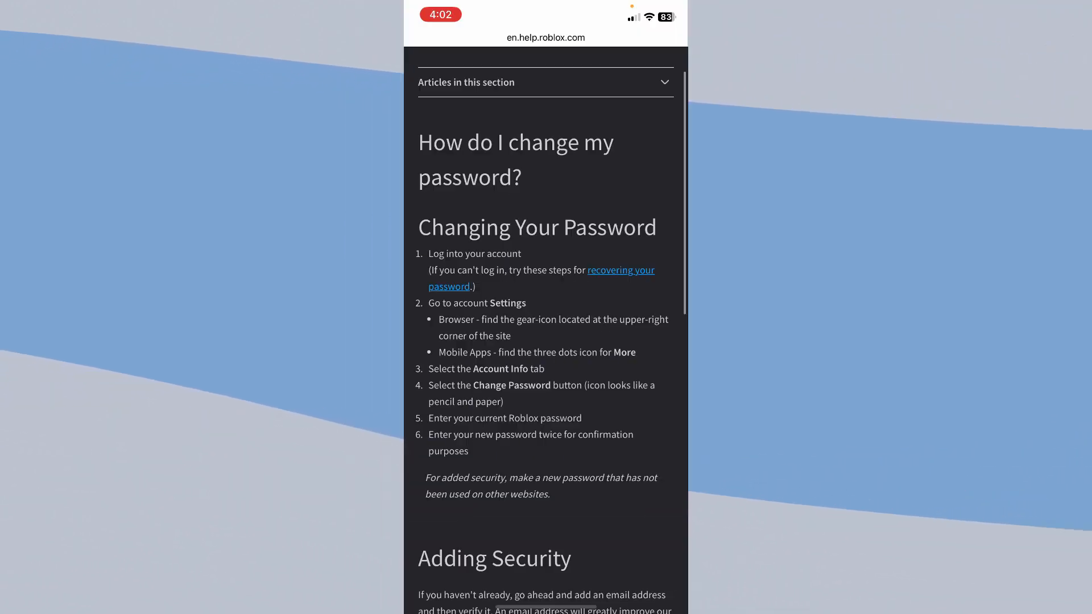
scroll(down, 3)
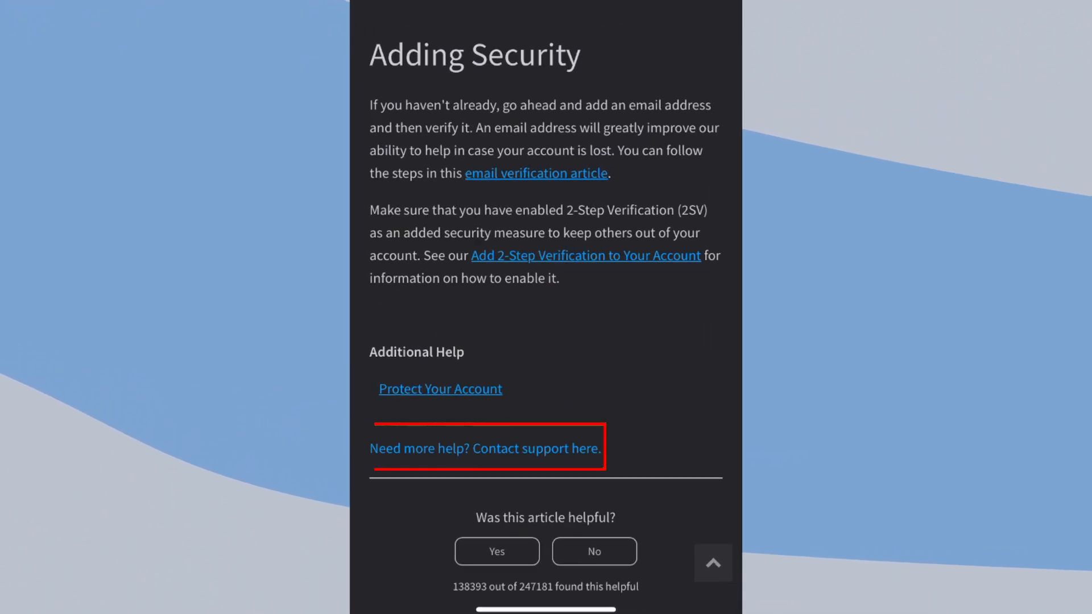
Reach the contact form with the username prefilled and enter an email address starting 'v'.
click(485, 450)
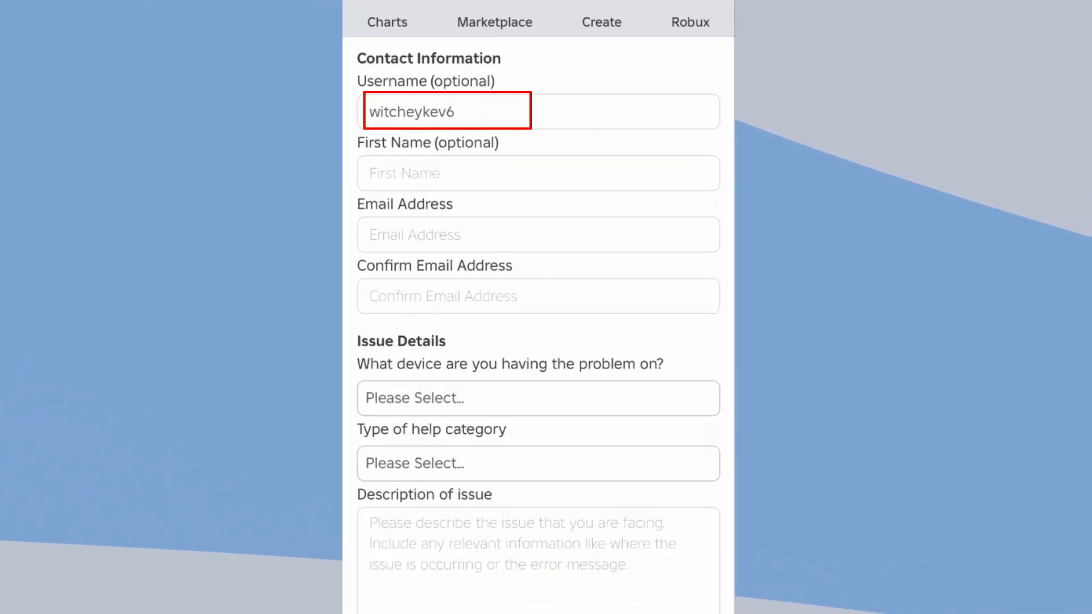
scroll(down, 3)
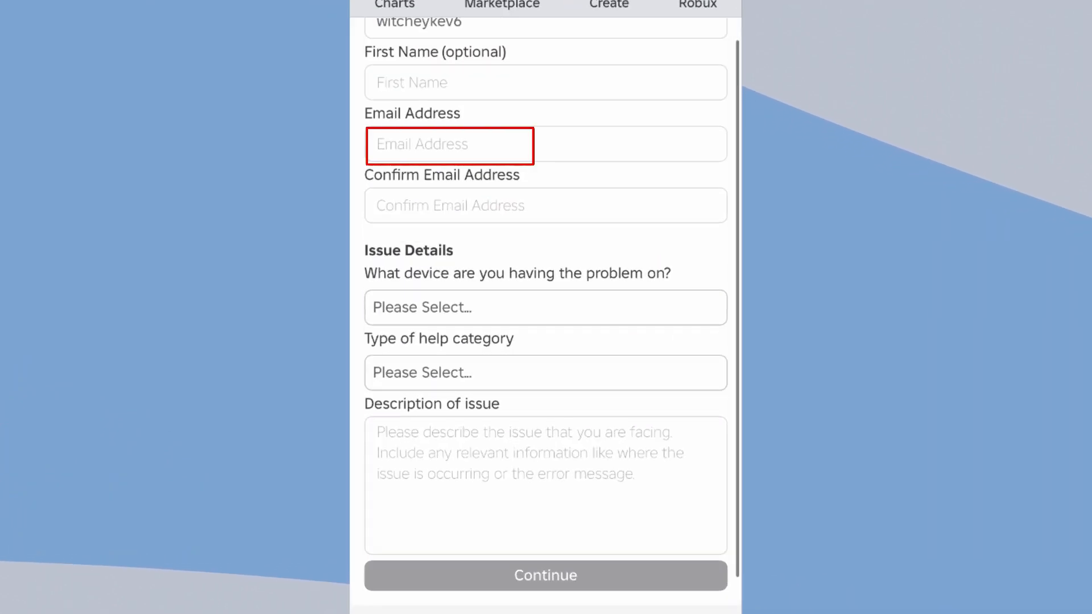
text(v)
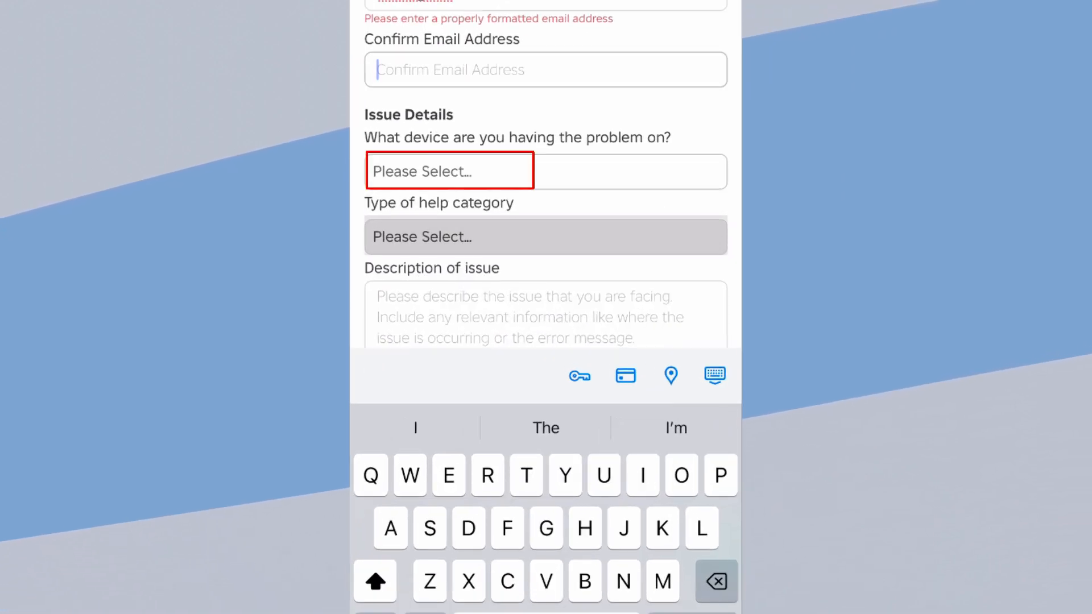
Set device to iPhone, category to How To – General, and describe the issue as 'Nskansn'.
click(449, 171)
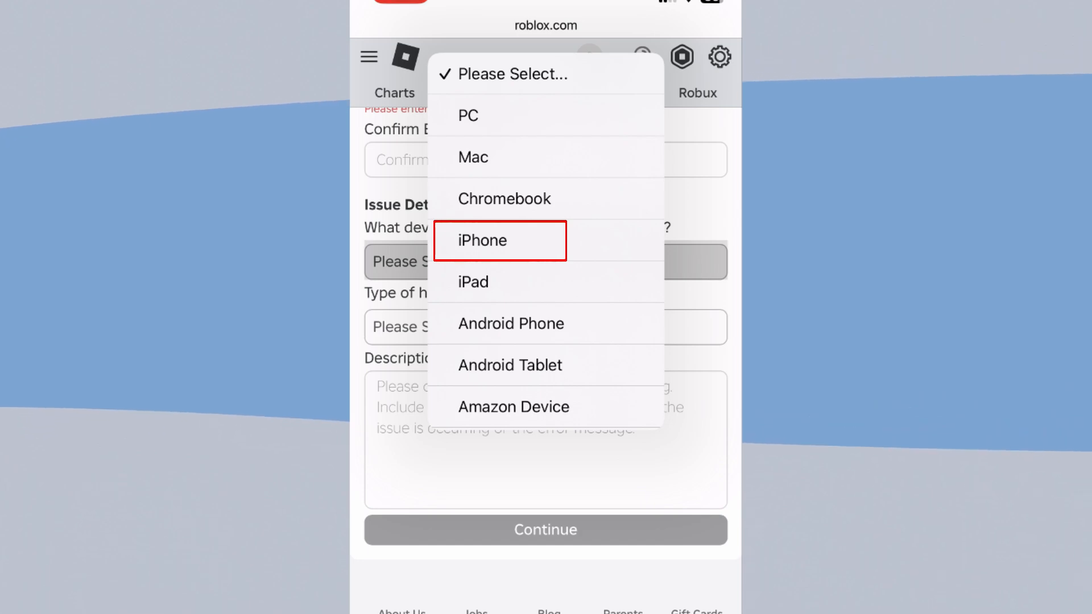
click(499, 241)
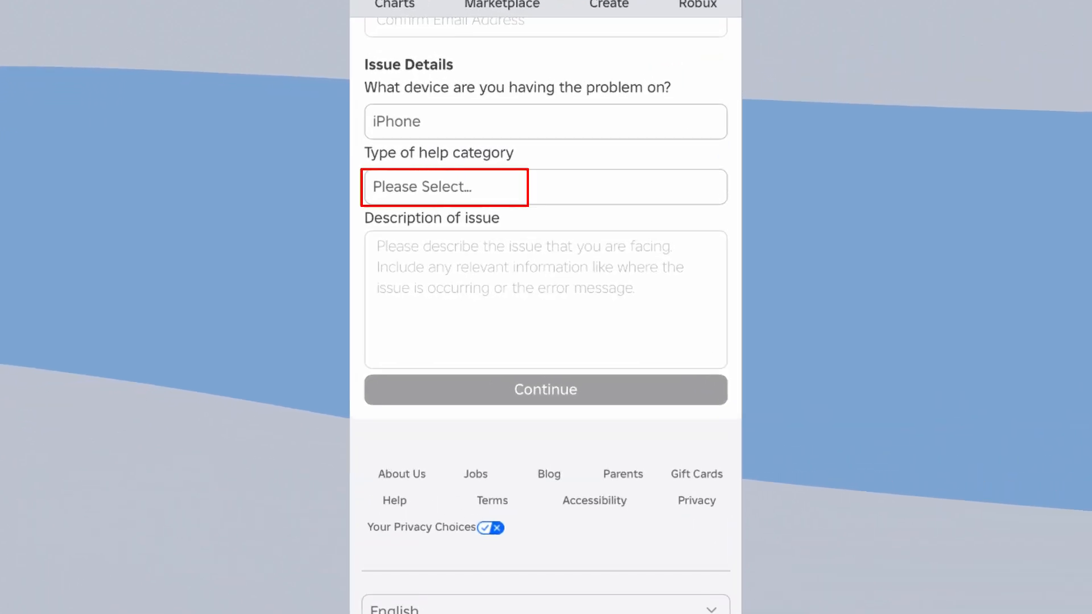
click(446, 186)
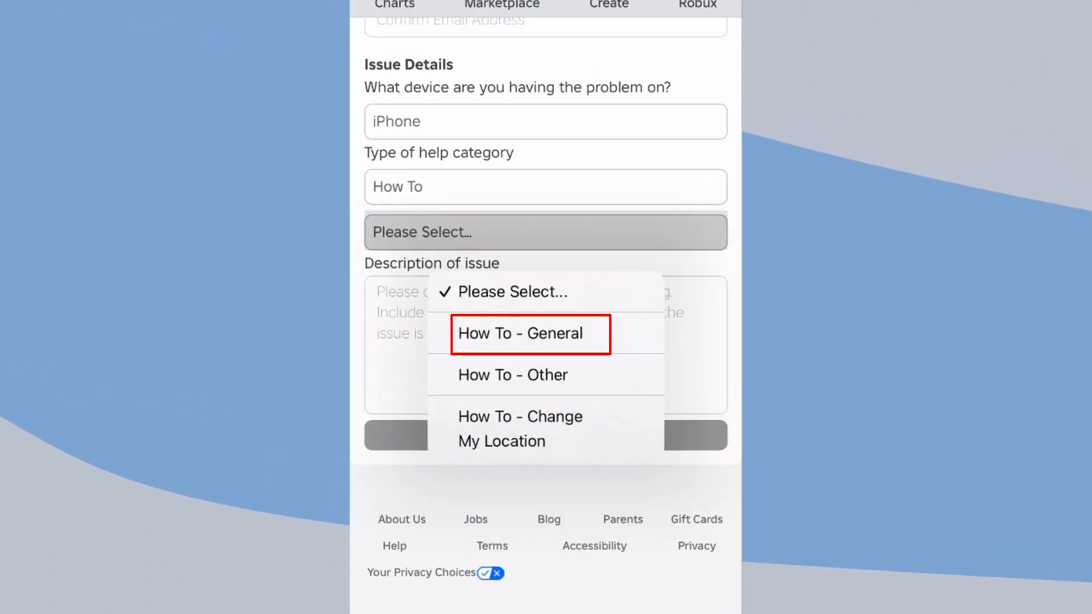
click(530, 333)
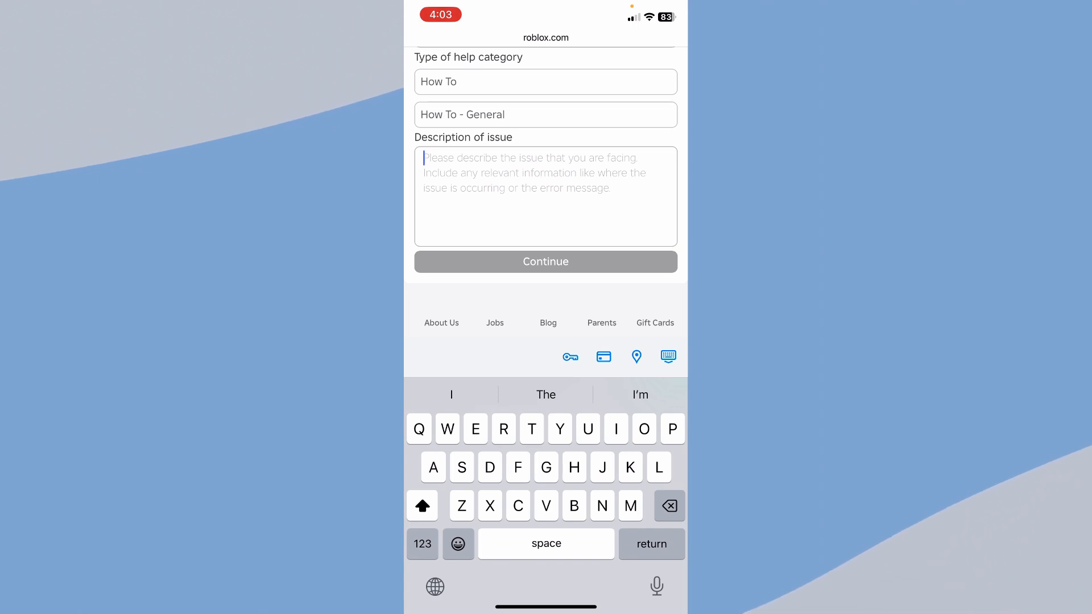
text(Nskansn)
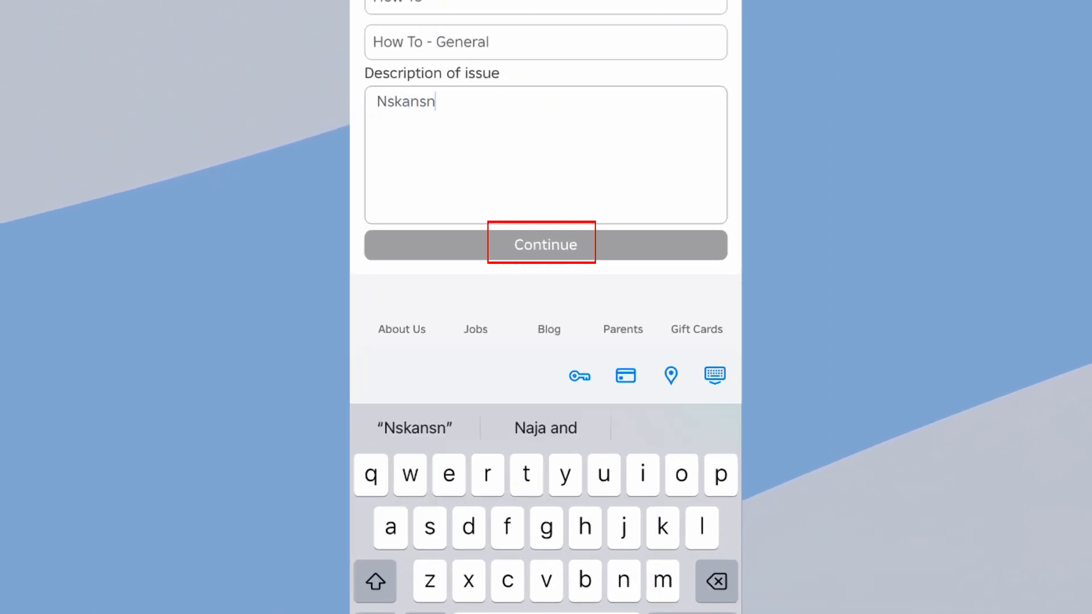